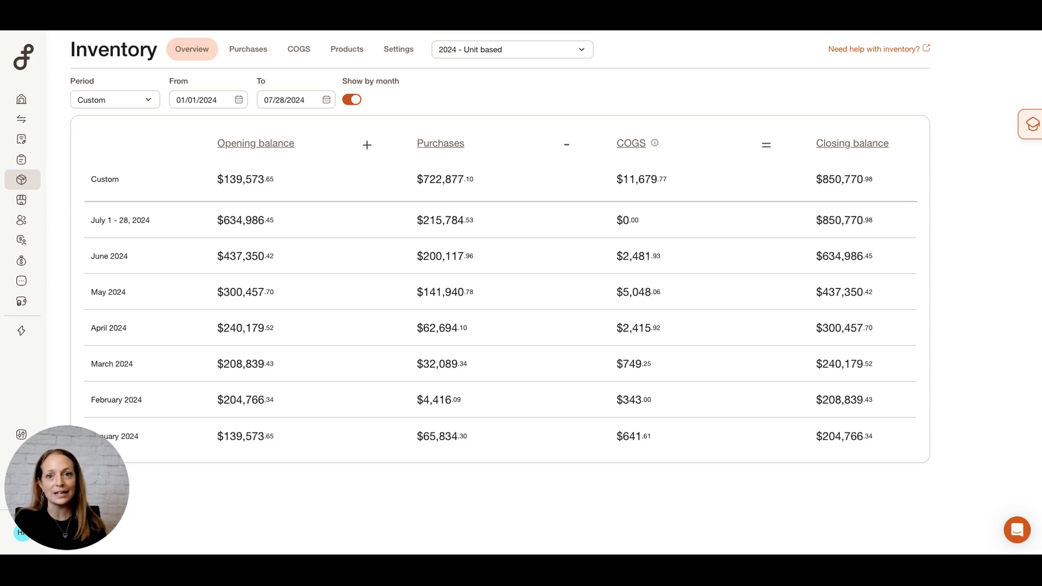
mouse_move(579, 130)
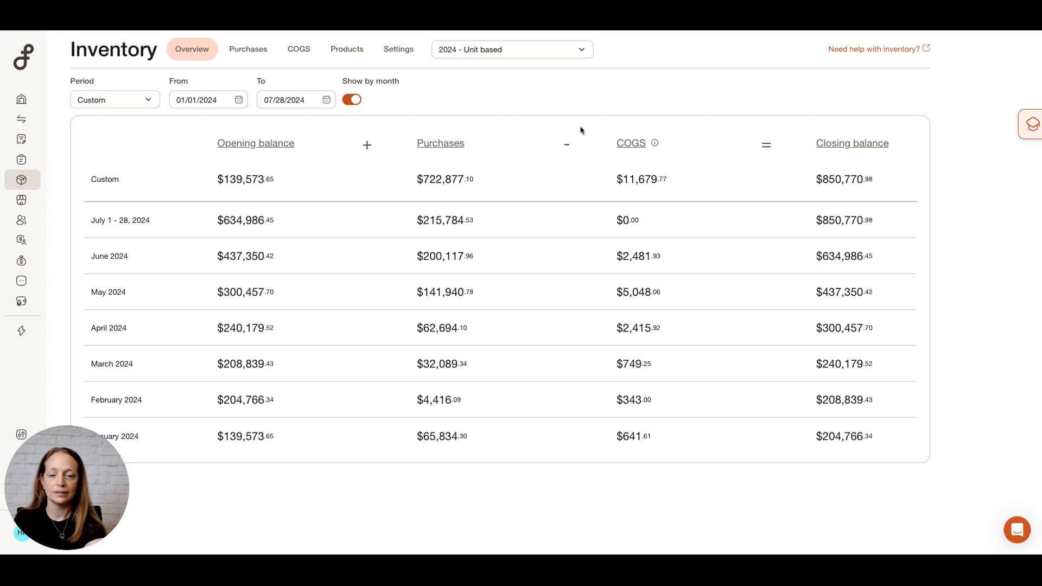
mouse_move(465, 120)
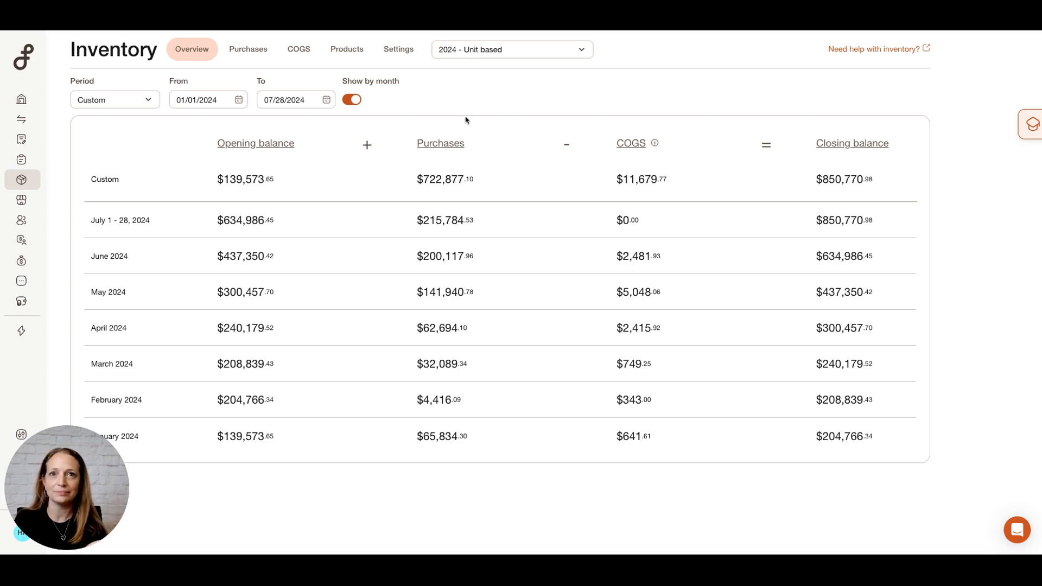
Switch from the inventory overview to the purchase orders list, totalling $823,663.45 by status.
left_click(248, 48)
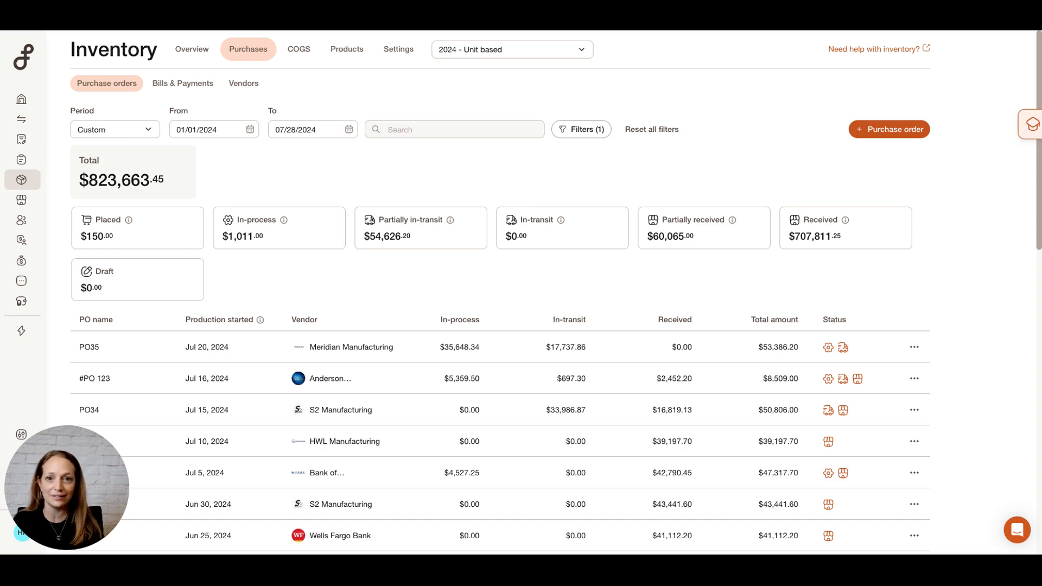
mouse_move(634, 313)
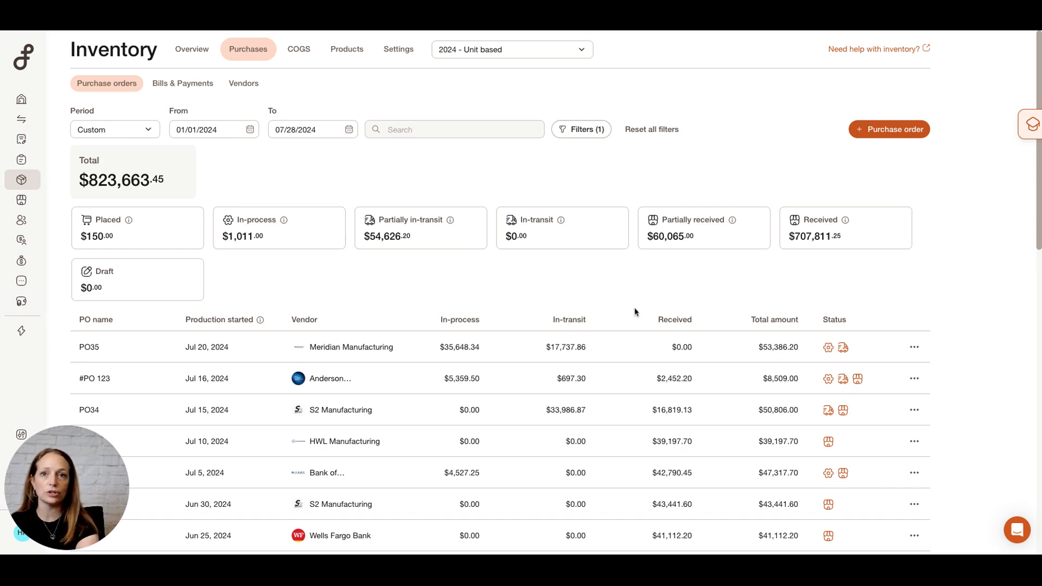
scroll("up", 3)
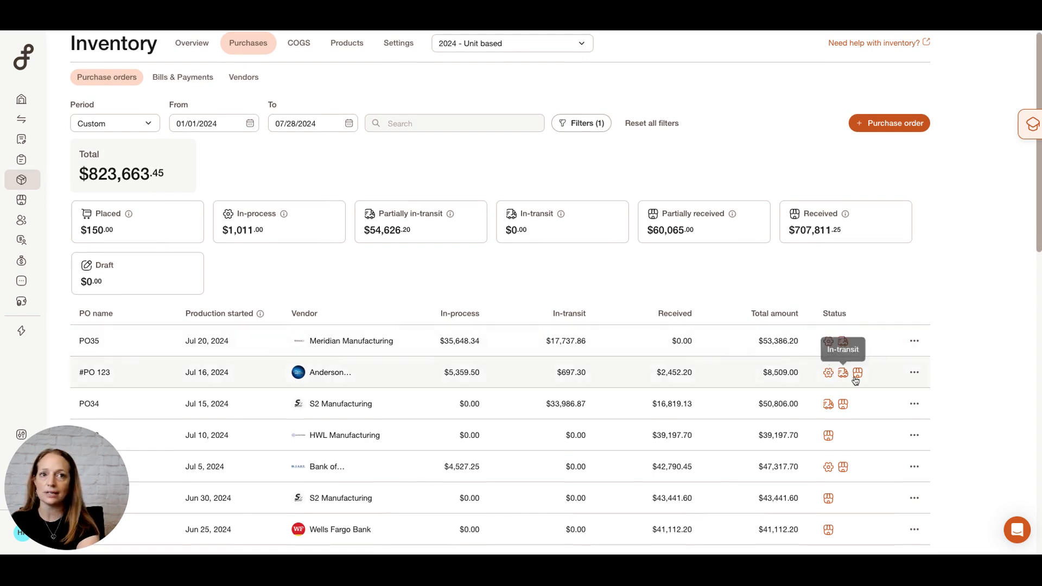
mouse_move(868, 381)
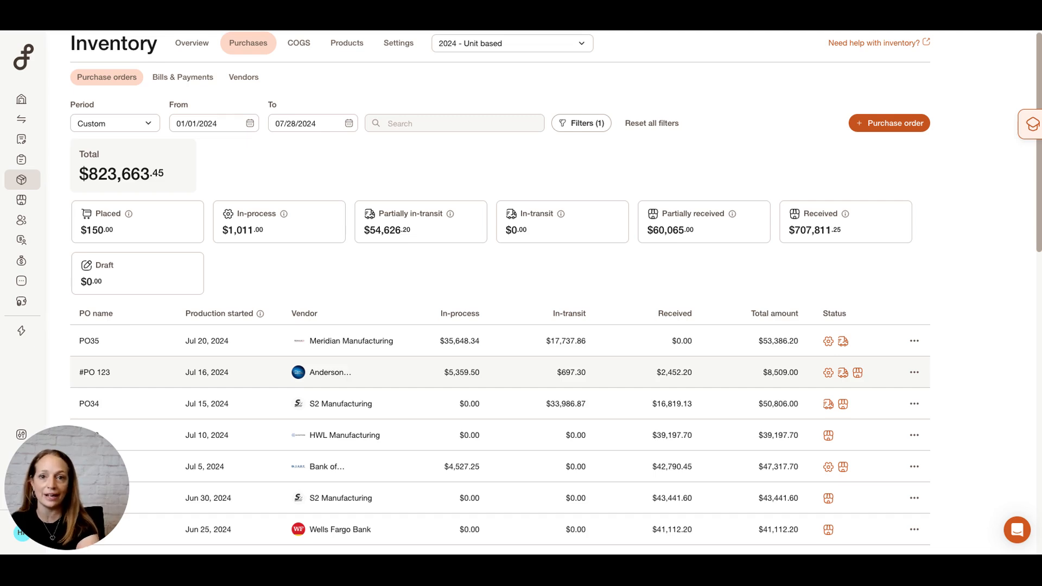
Open purchase order #PO 123 and scroll down to its cost summary.
left_click(95, 372)
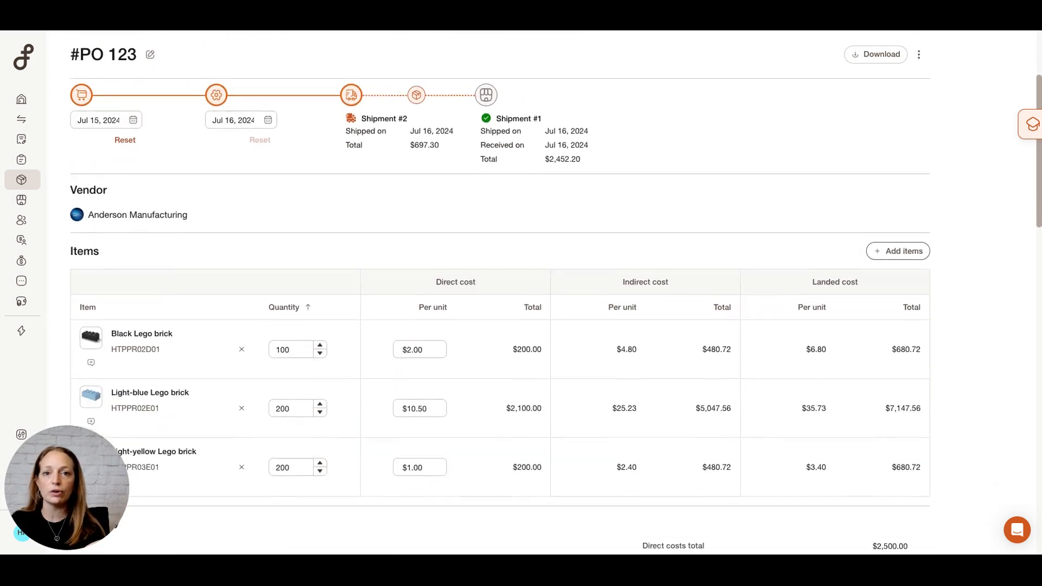
scroll("down", 3)
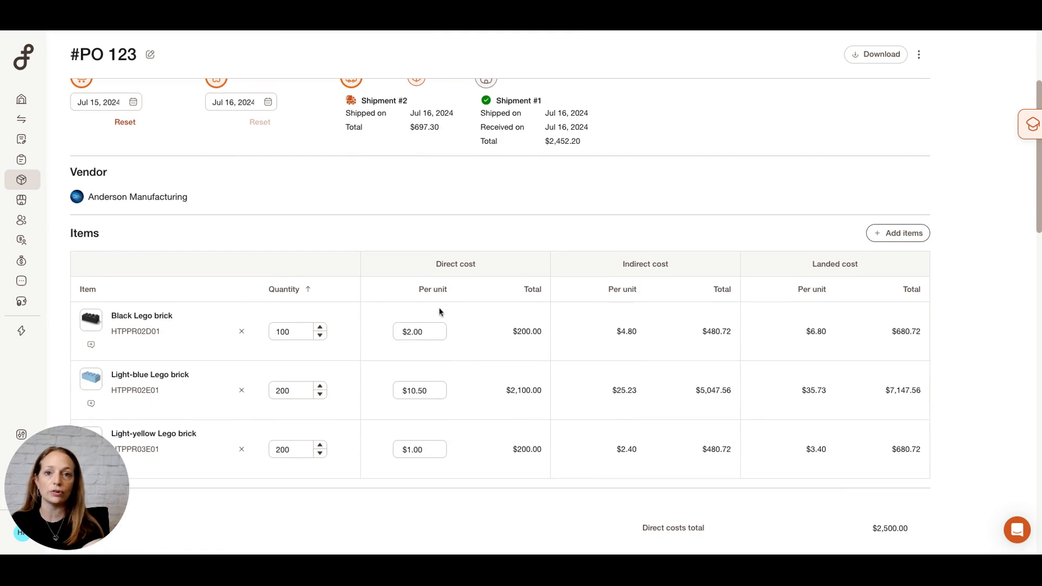
scroll("down", 3)
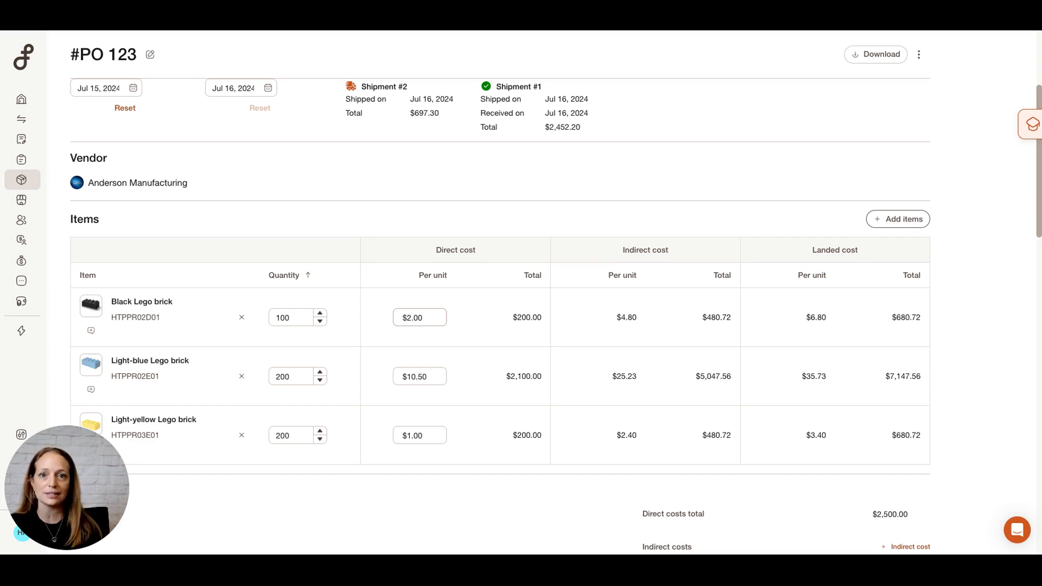
scroll("down", 3)
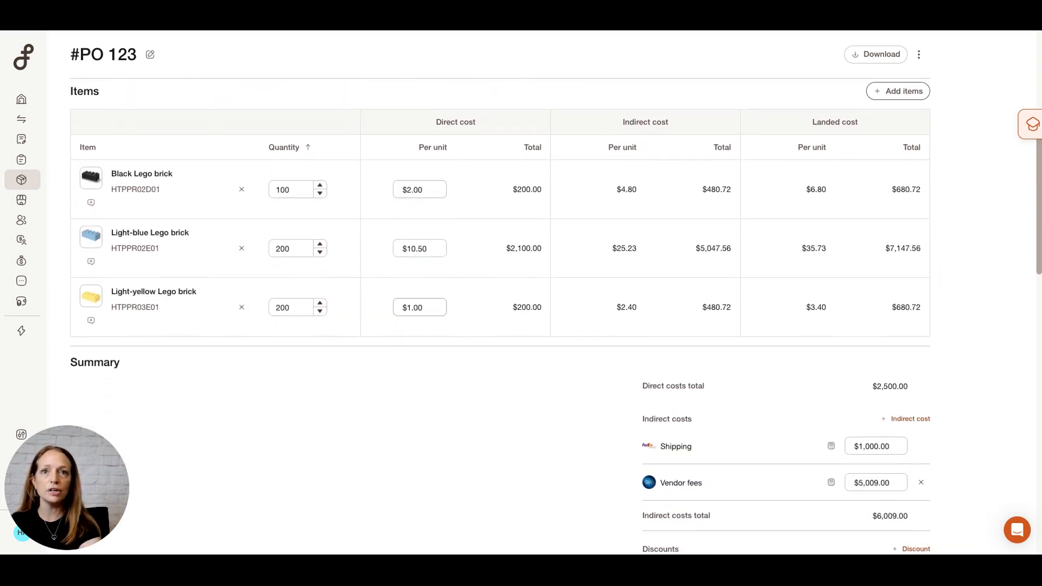
mouse_move(439, 351)
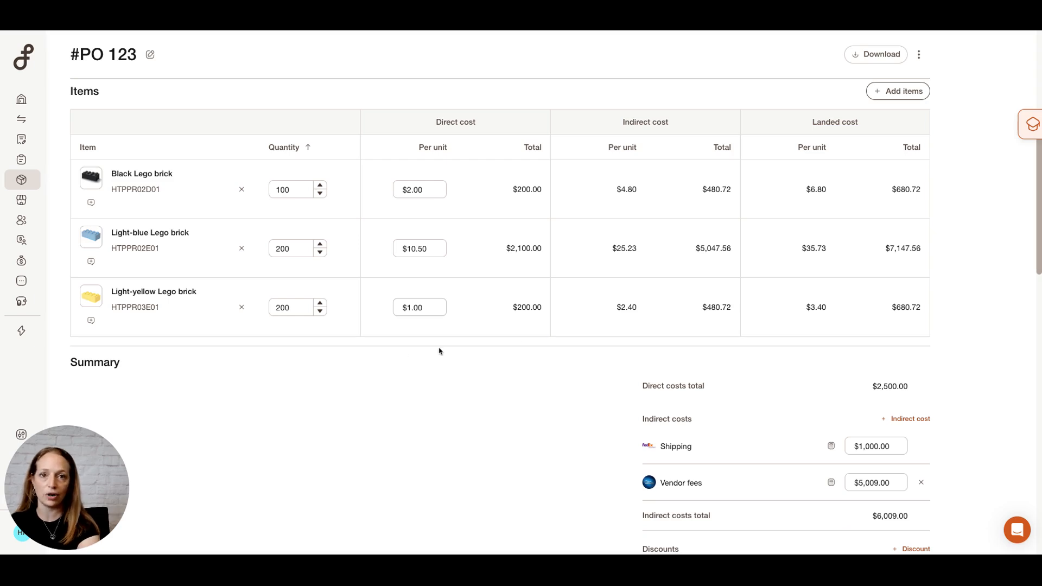
scroll("down", 3)
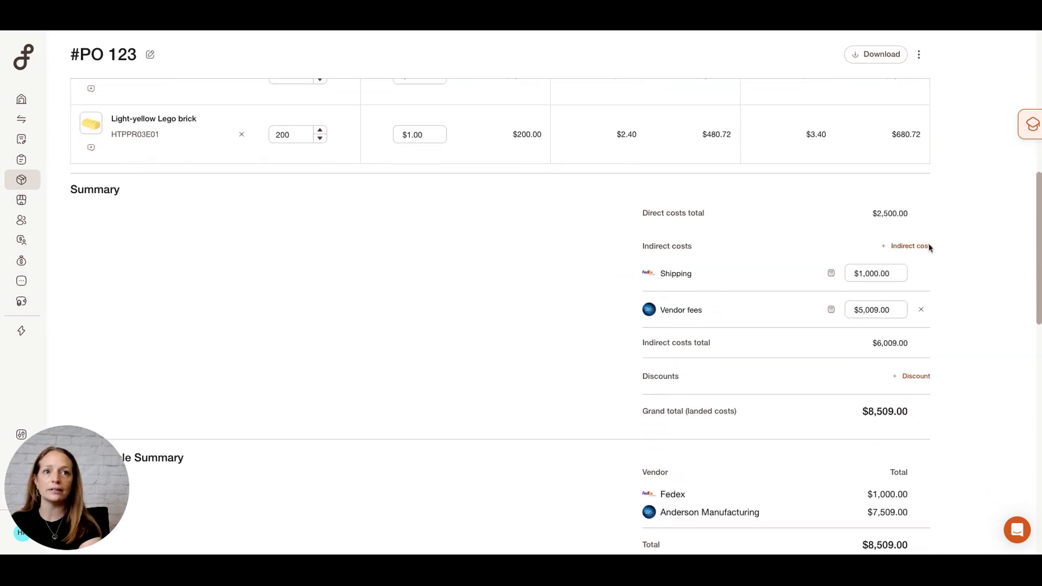
Add an empty indirect cost line, viewing the cost type choices without picking one.
left_click(908, 245)
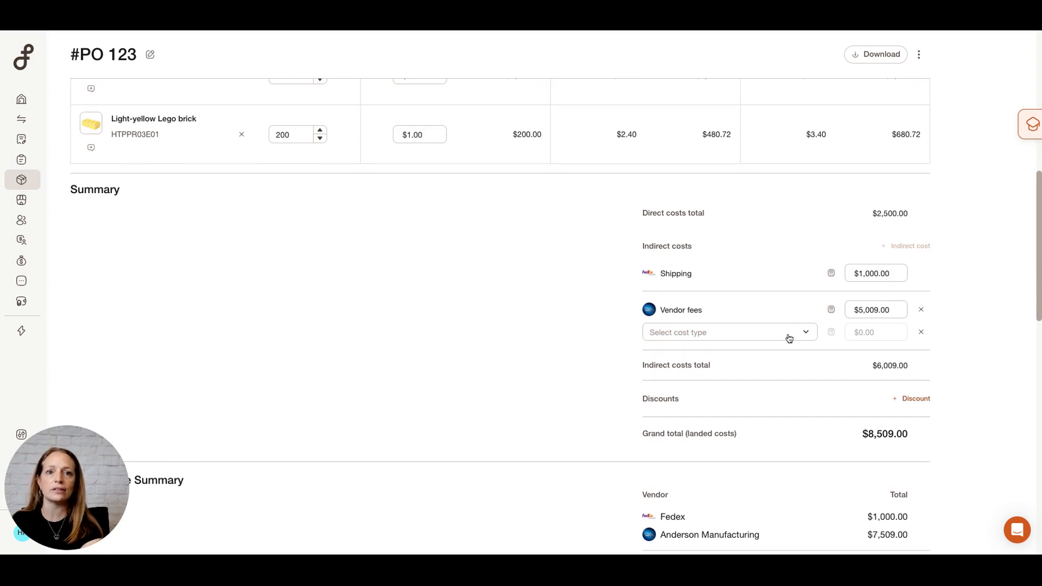
left_click(725, 332)
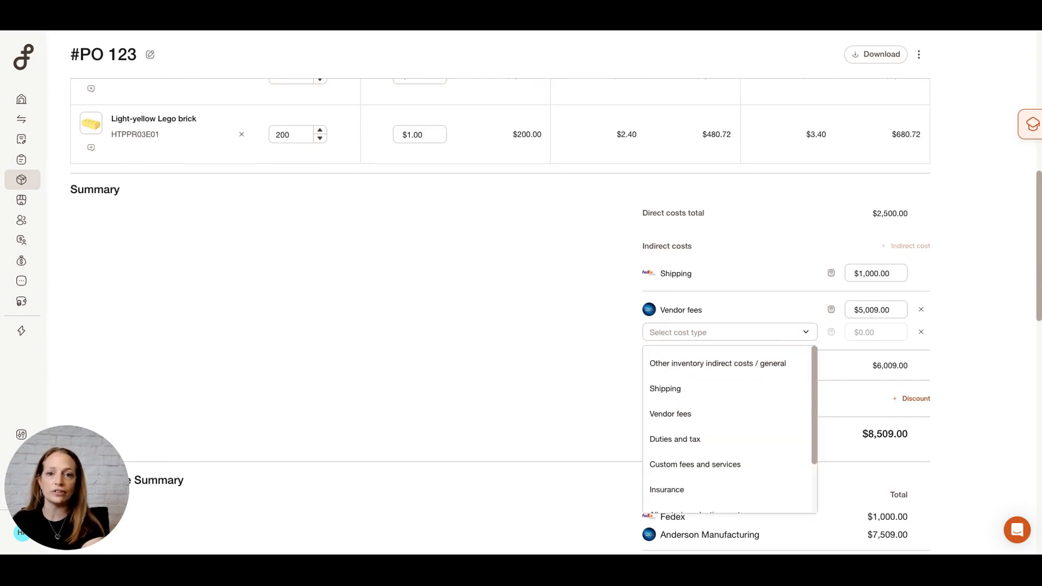
mouse_move(938, 294)
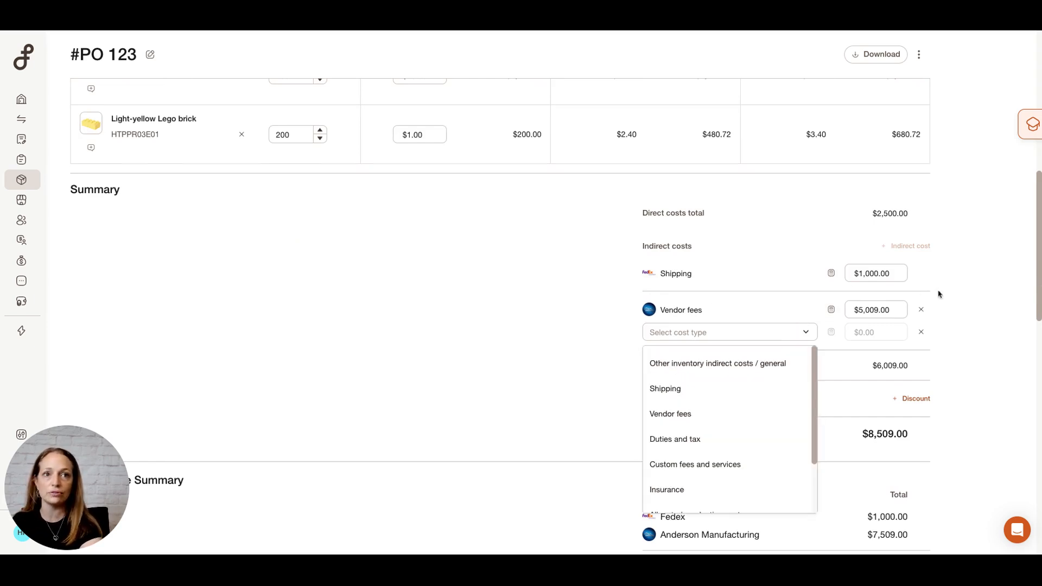
left_click(999, 335)
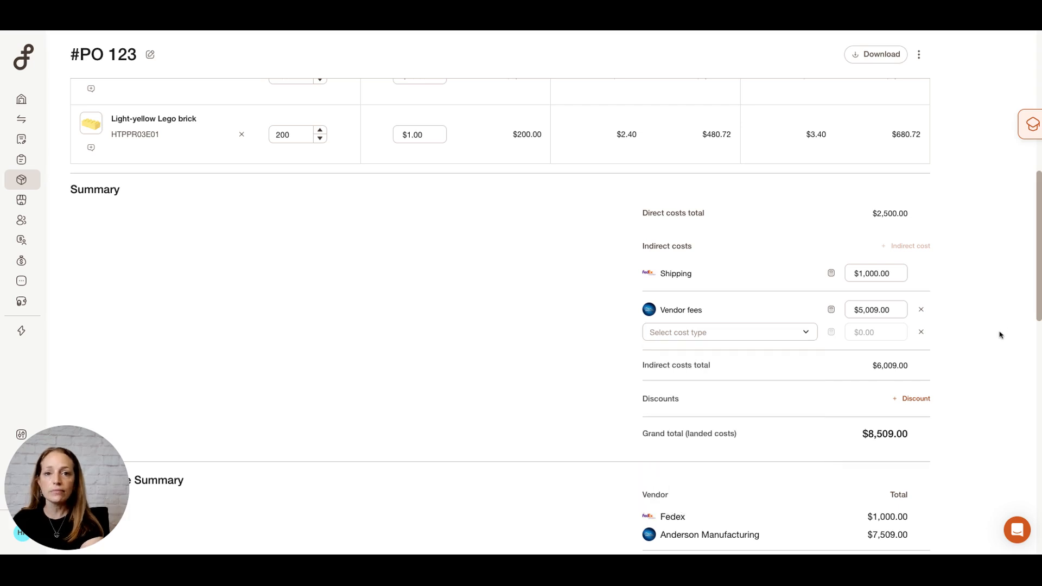
scroll("up", 3)
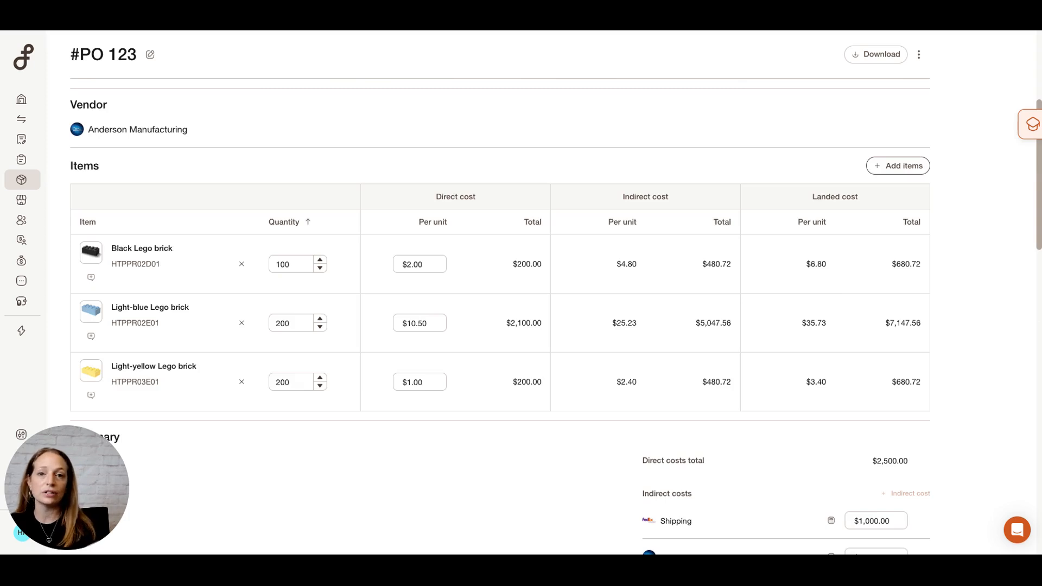
scroll("down", 3)
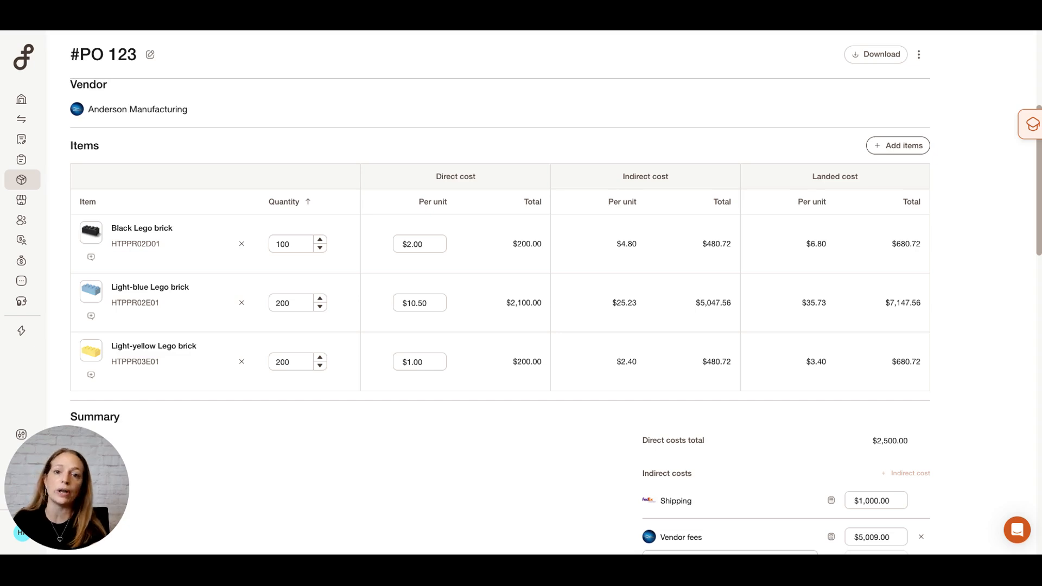
scroll("down", 3)
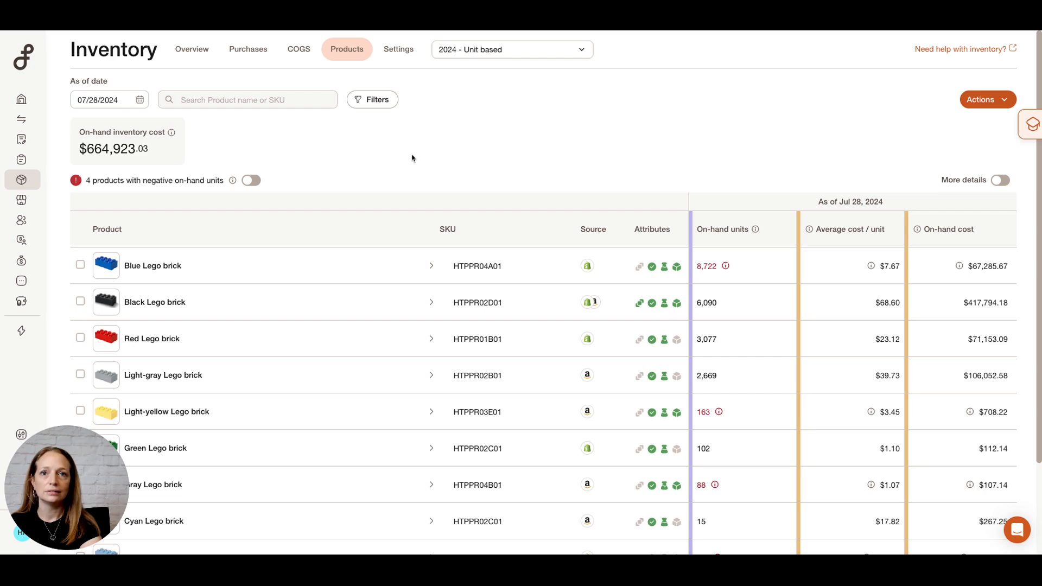
mouse_move(943, 257)
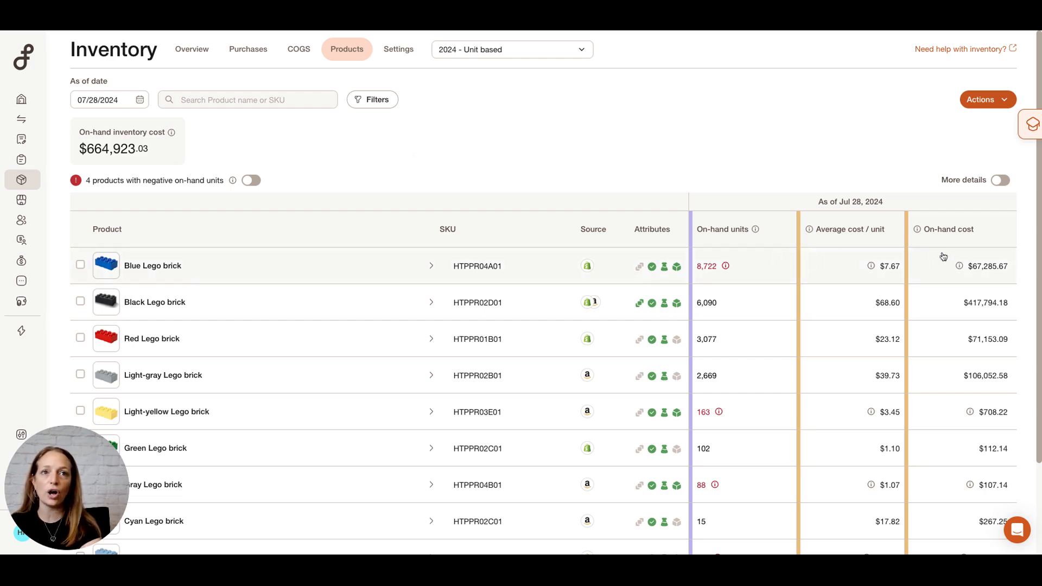
Expand Black Lego brick into its warehouses and open its product detail page.
left_click(1003, 179)
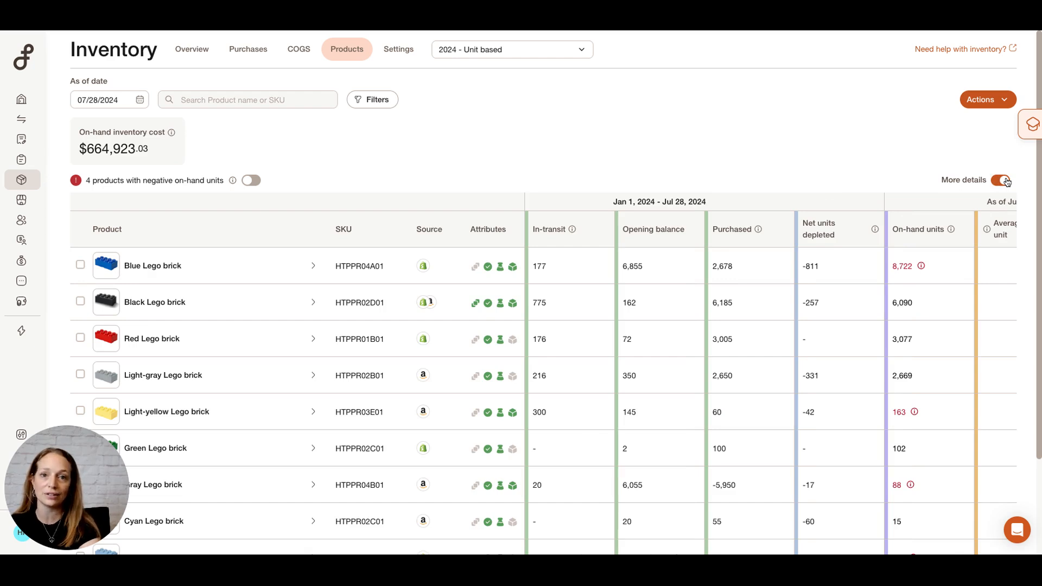
left_click(313, 306)
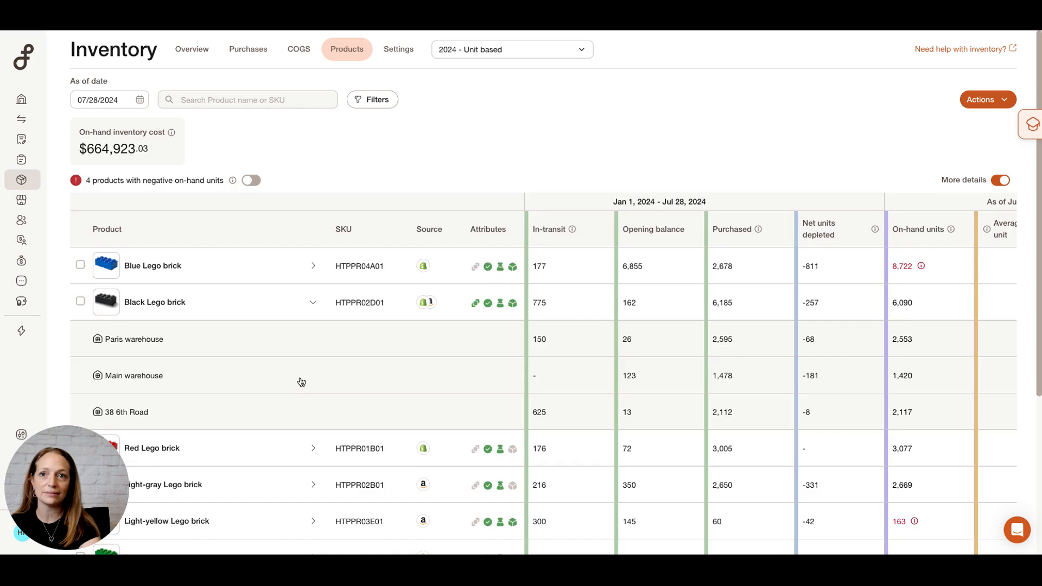
scroll("down", 3)
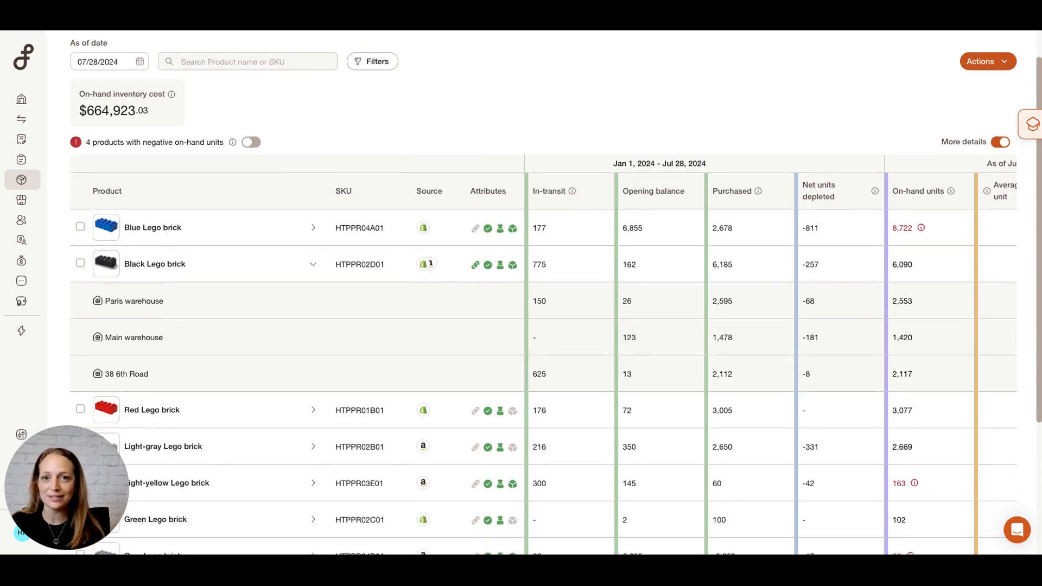
left_click(154, 264)
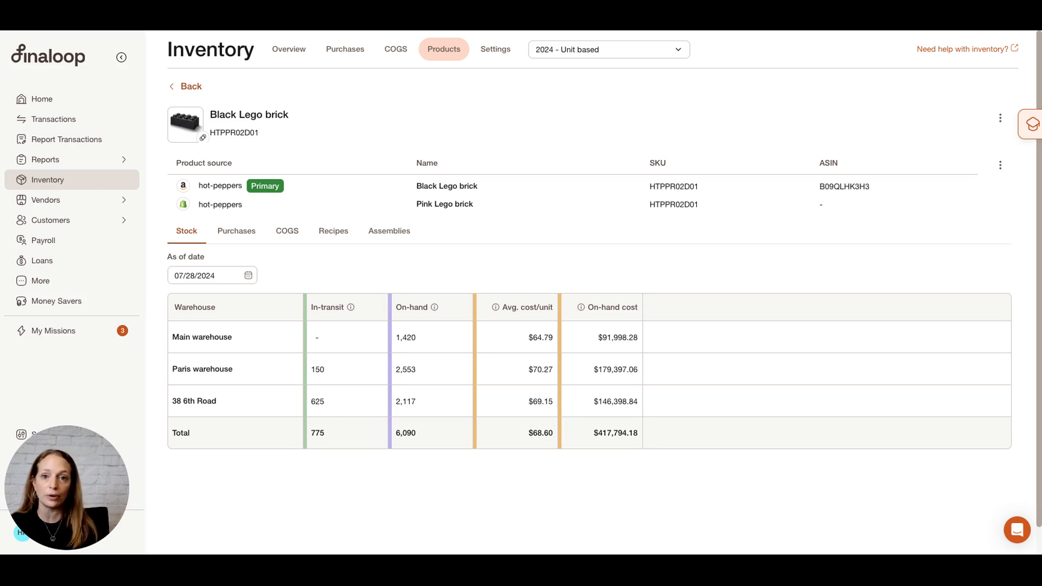
Review the purchase orders received for Black Lego brick.
left_click(236, 230)
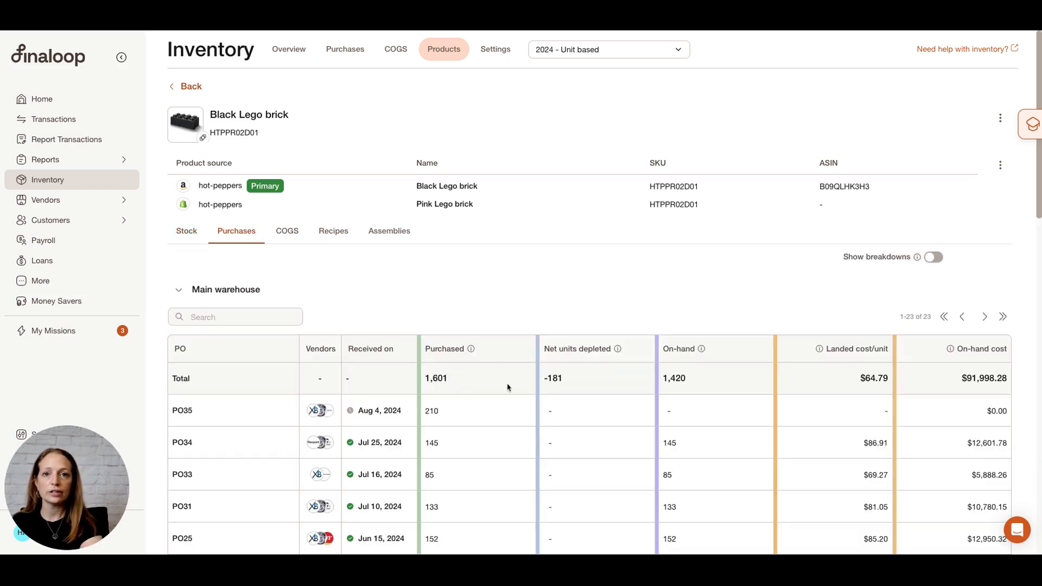
scroll("down", 3)
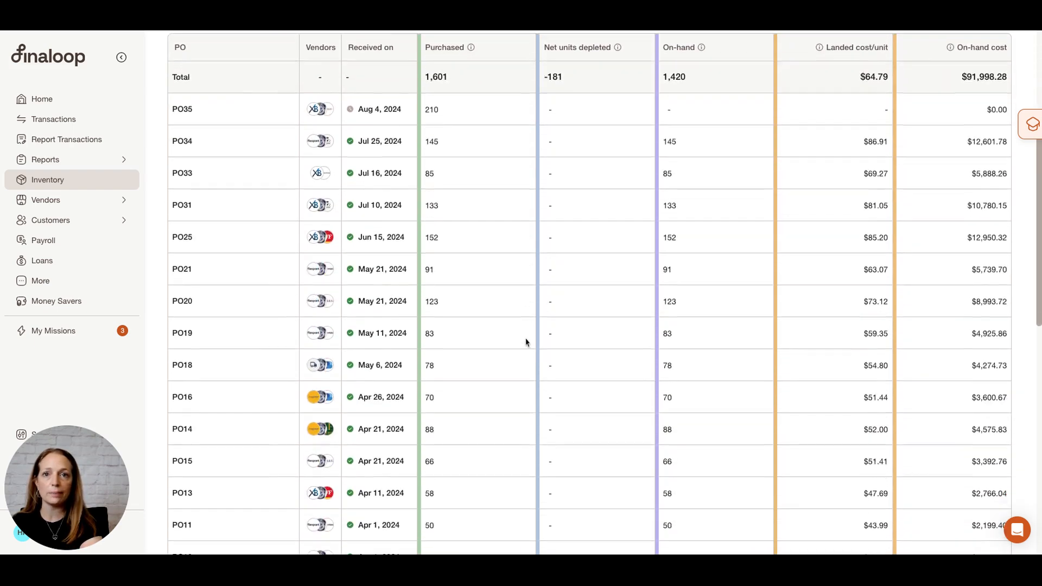
scroll("down", 3)
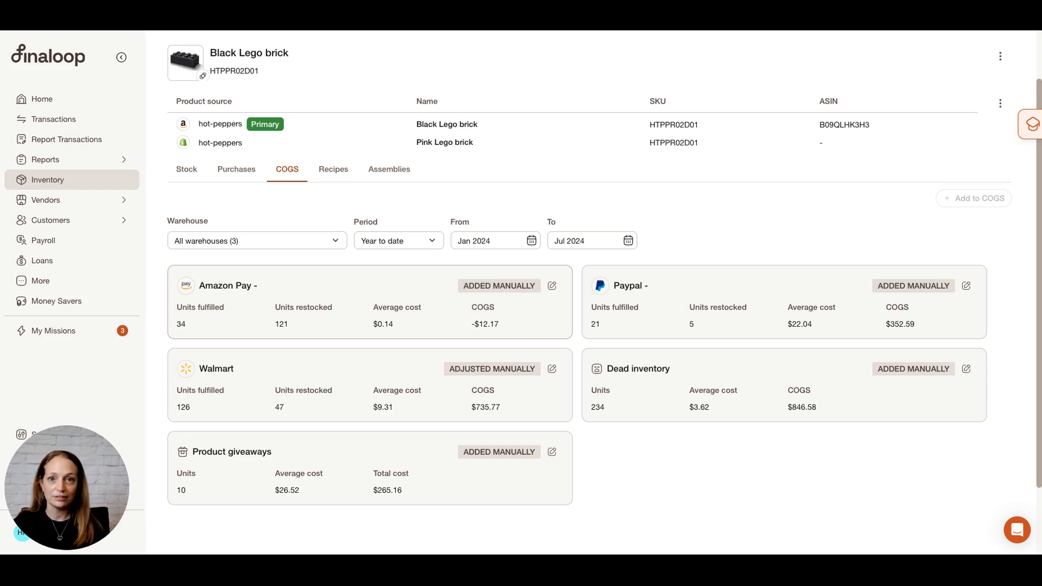
Check the product's recipes, assemblies and manual records, then open the overall COGS summary.
left_click(333, 169)
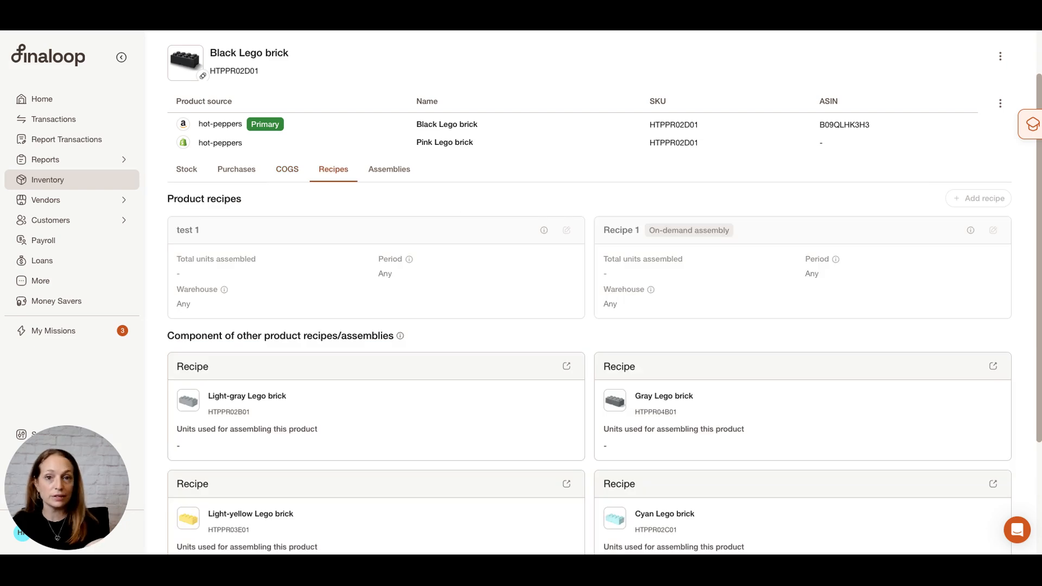
left_click(389, 169)
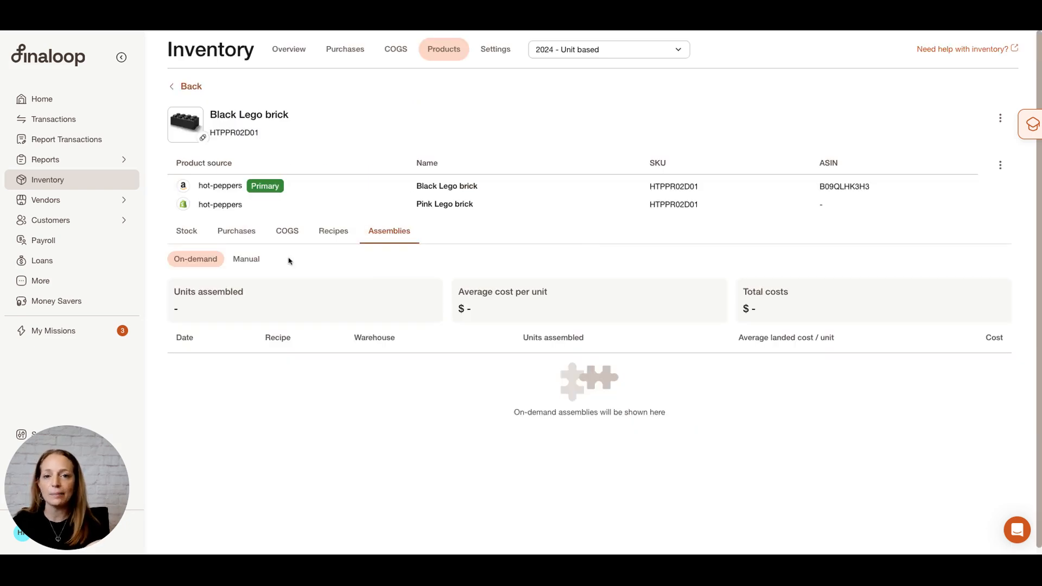
left_click(246, 259)
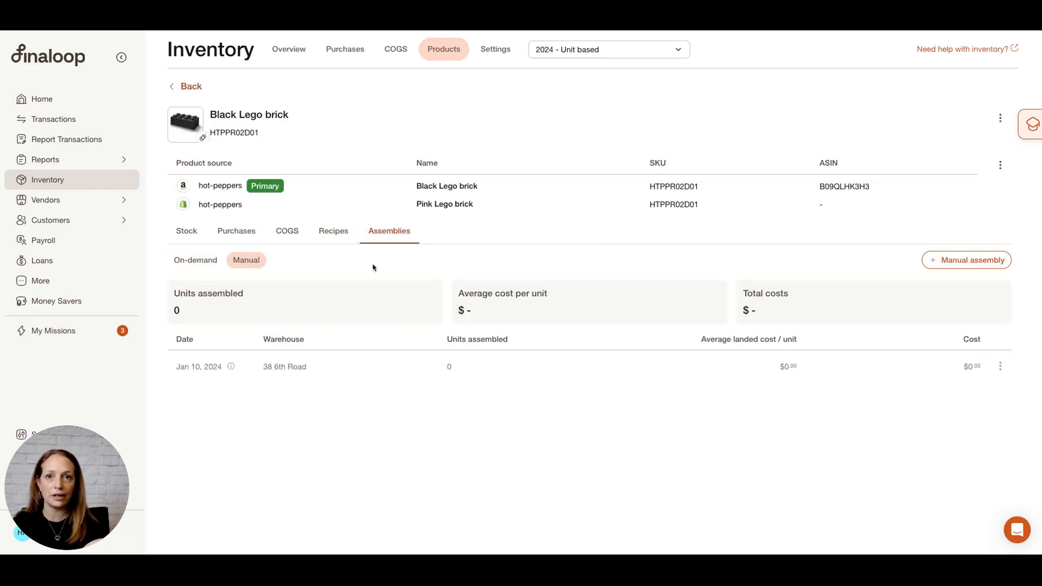
left_click(394, 48)
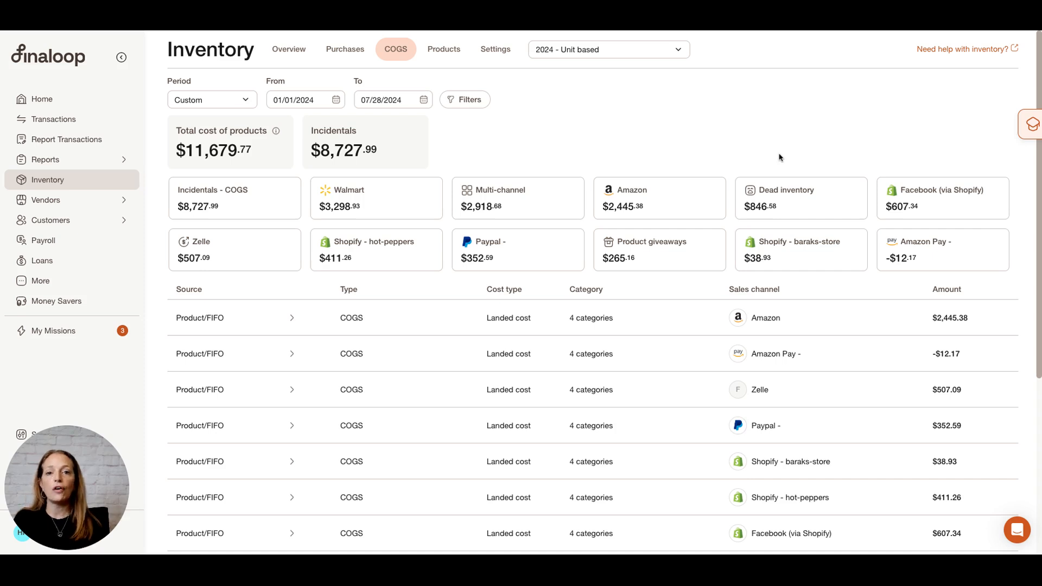
mouse_move(802, 209)
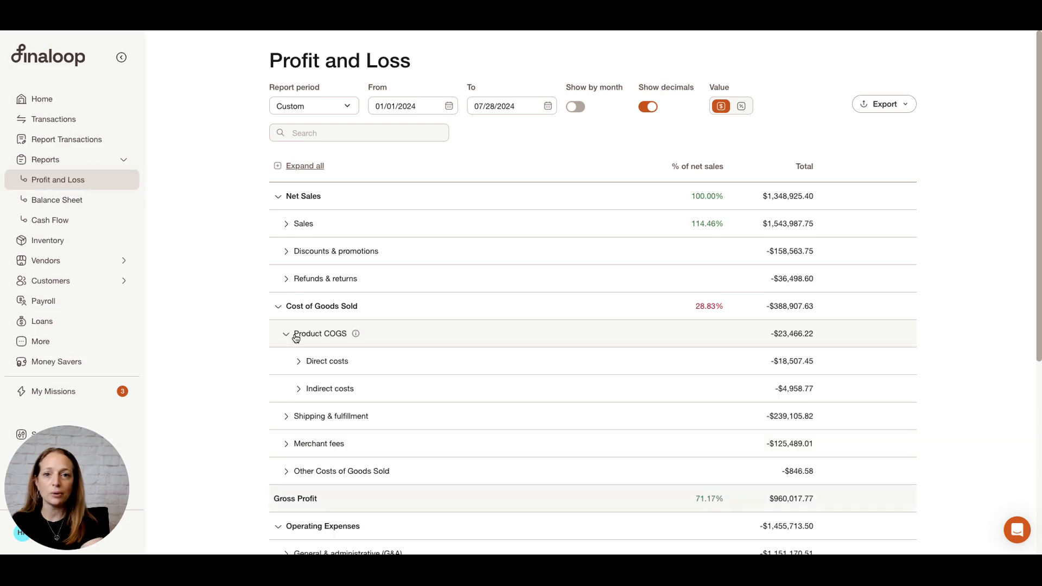
Expand Direct costs by channel and Indirect freight-in costs, then open vendor balances.
left_click(327, 361)
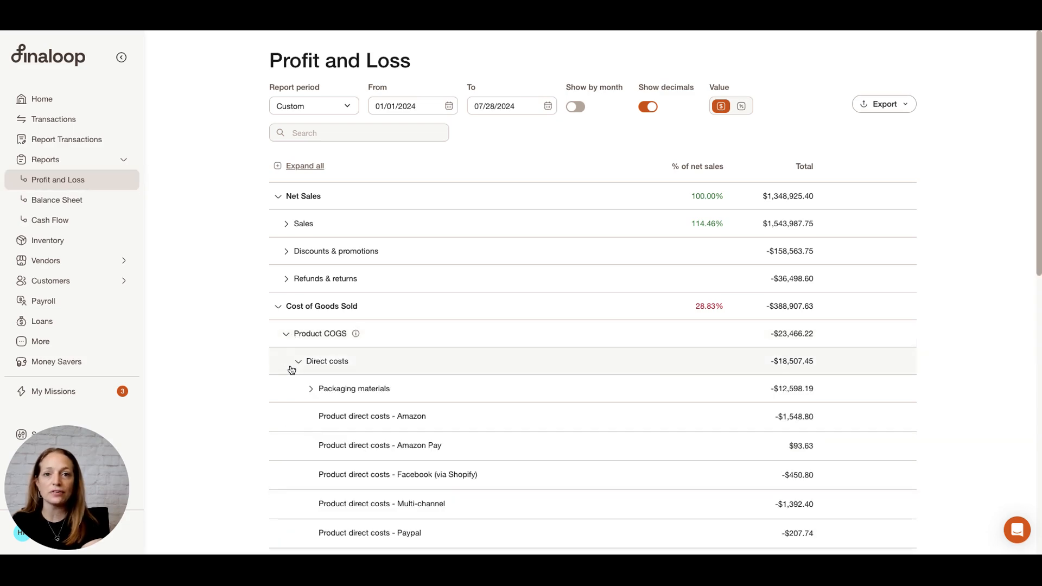
scroll("down", 3)
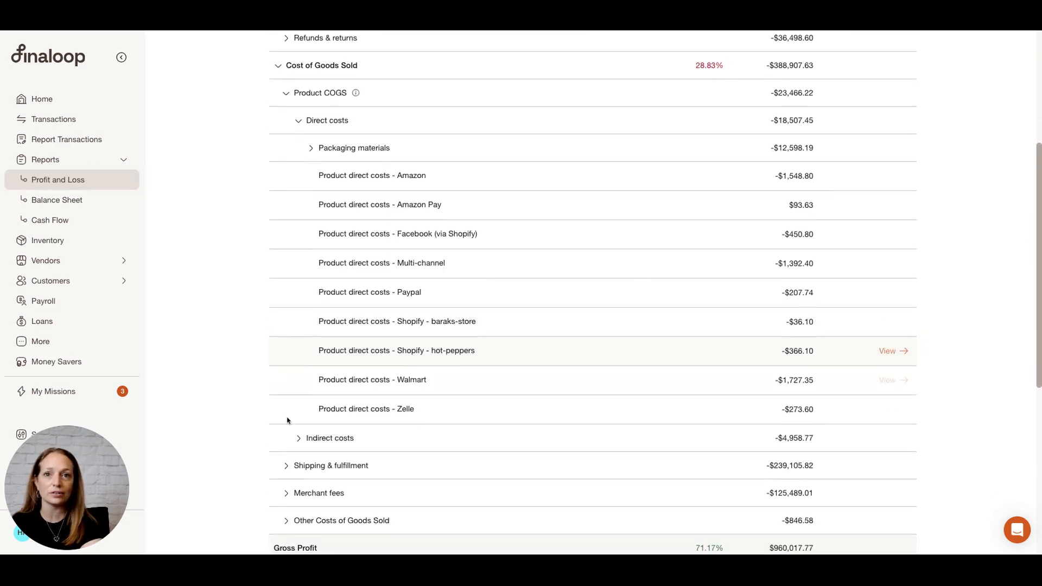
left_click(329, 437)
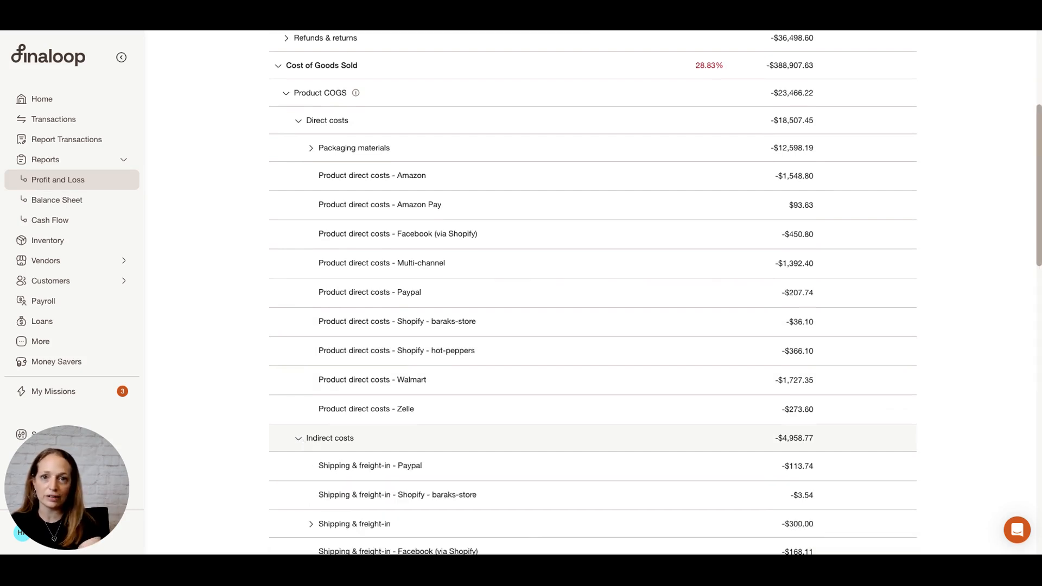
left_click(48, 240)
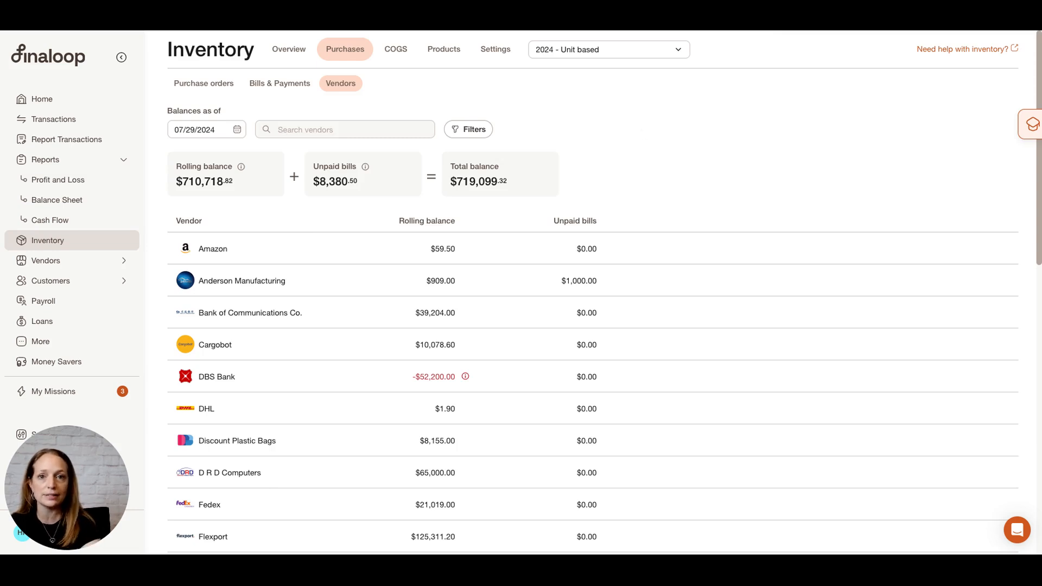
View Anderson Manufacturing's rolling balance and balance sheet payables, then return to Inventory Overview.
left_click(241, 281)
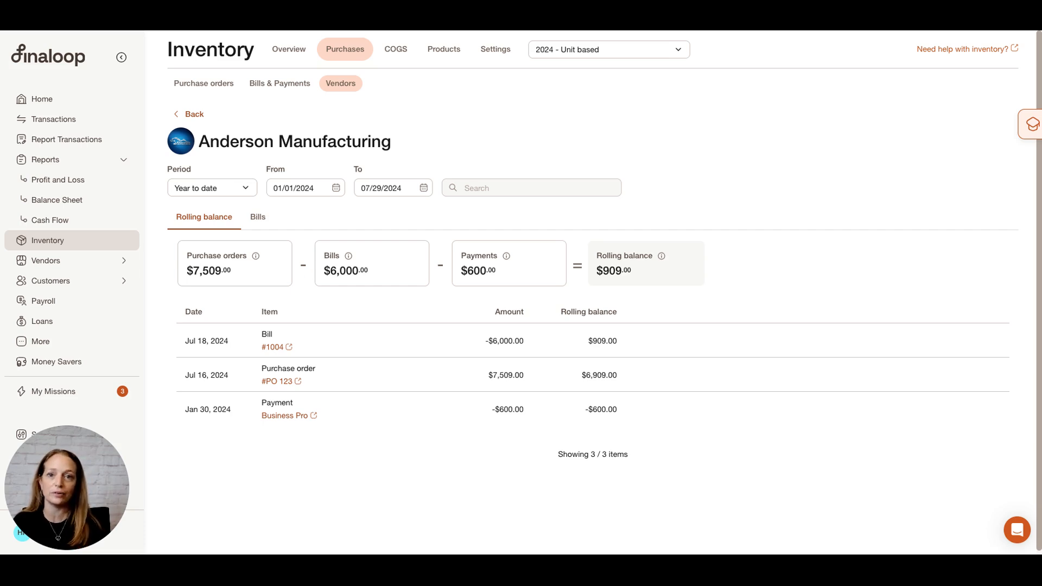
left_click(57, 199)
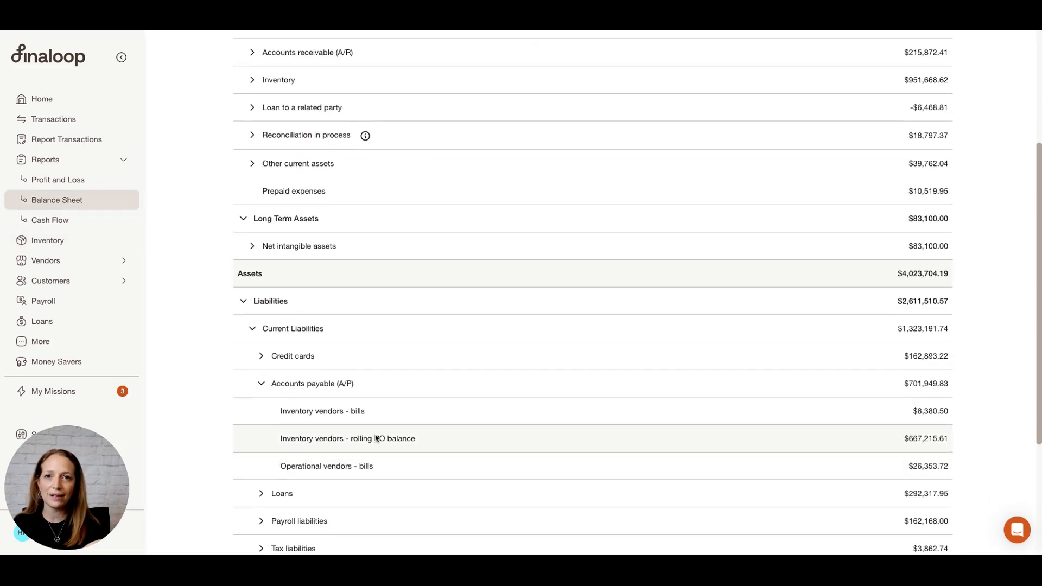
mouse_move(388, 446)
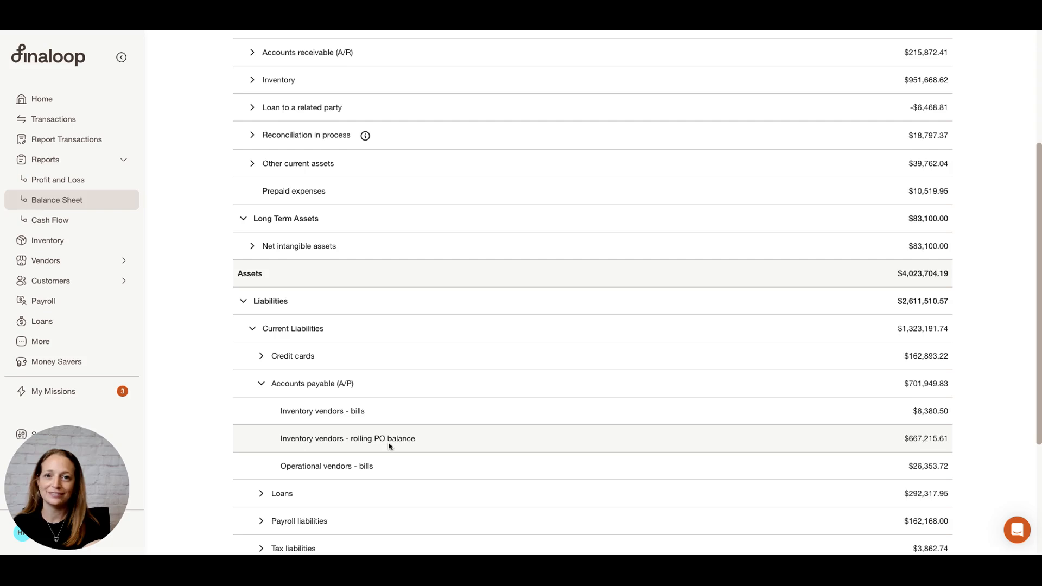
left_click(47, 239)
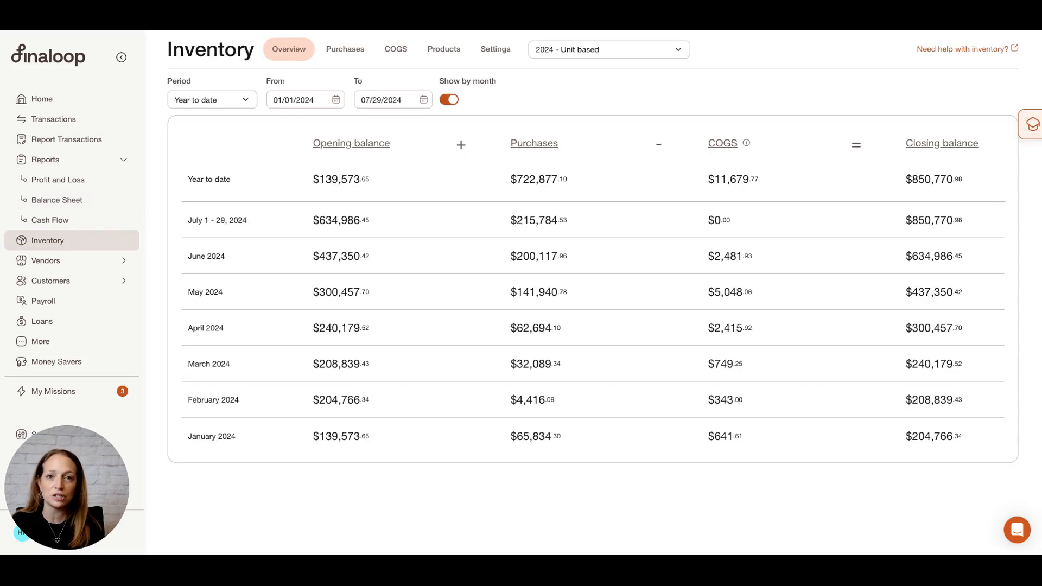